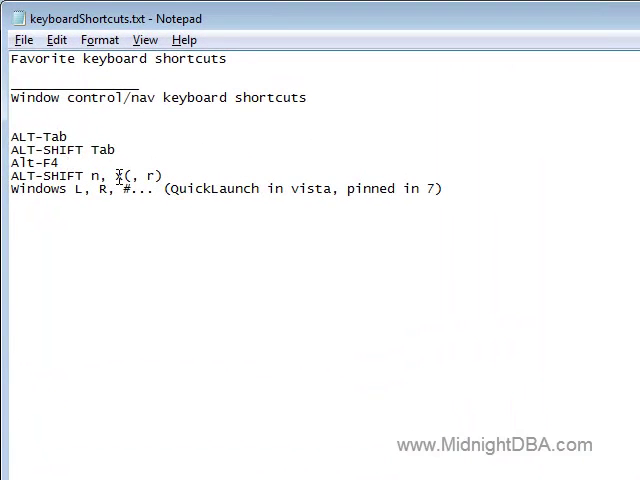
# Restore the Notepad shortcut window and show its window-control system menu
pyautogui.click(10, 18)
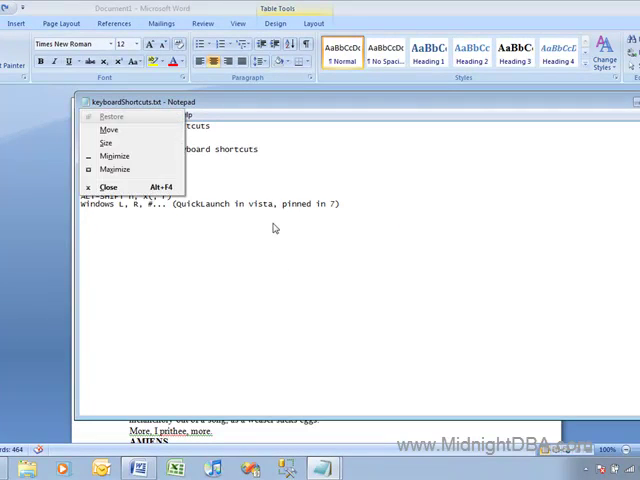
# Snap the Notepad shortcut window to the right half of the screen
pyautogui.click(275, 228)
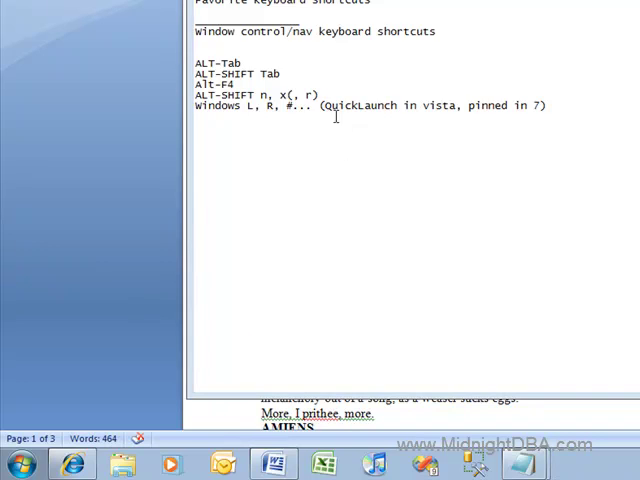
pyautogui.moveTo(344, 178)
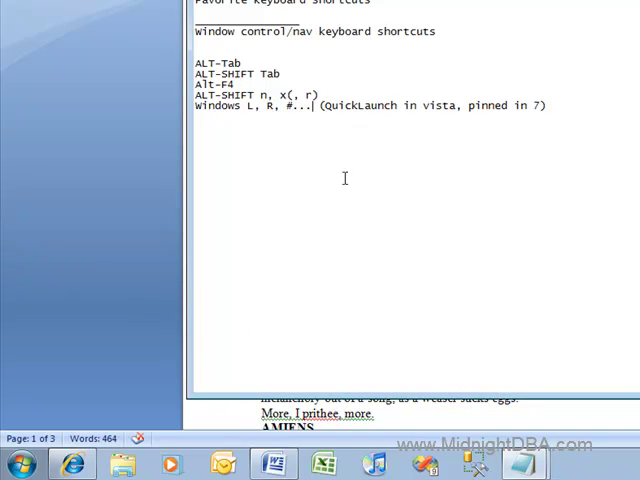
pyautogui.moveTo(246, 240)
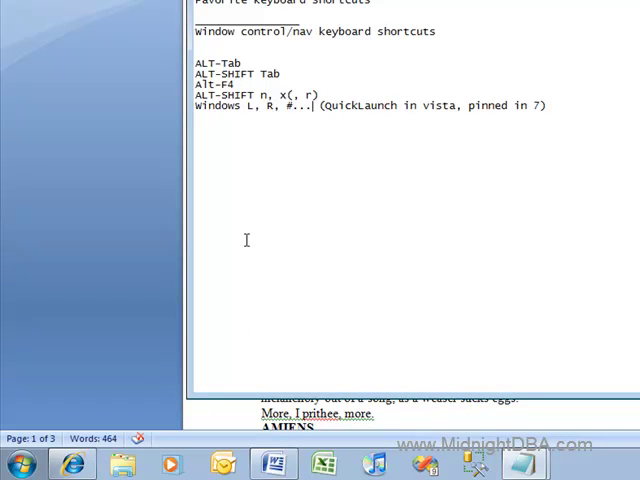
pyautogui.moveTo(72, 463)
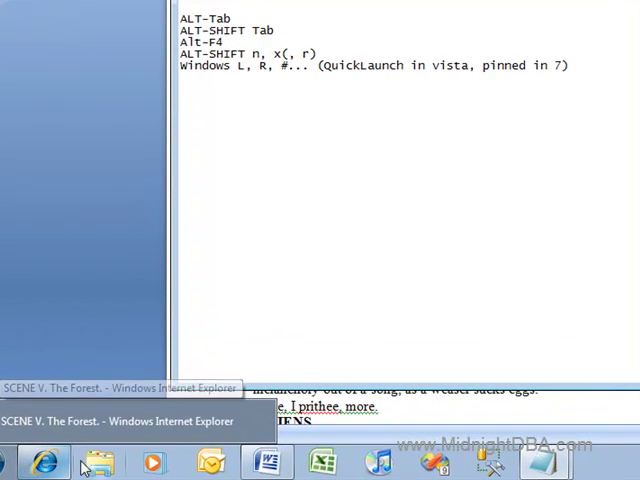
# Switch via the taskbar to the Internet Explorer As You Like It, Act 2, Scene 5 page
pyautogui.click(266, 461)
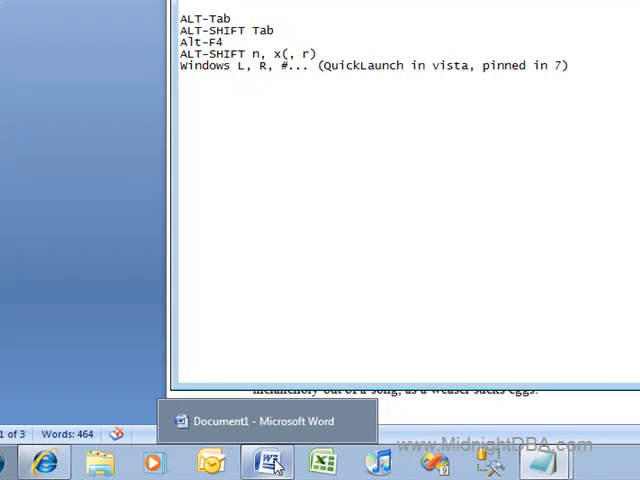
pyautogui.click(44, 462)
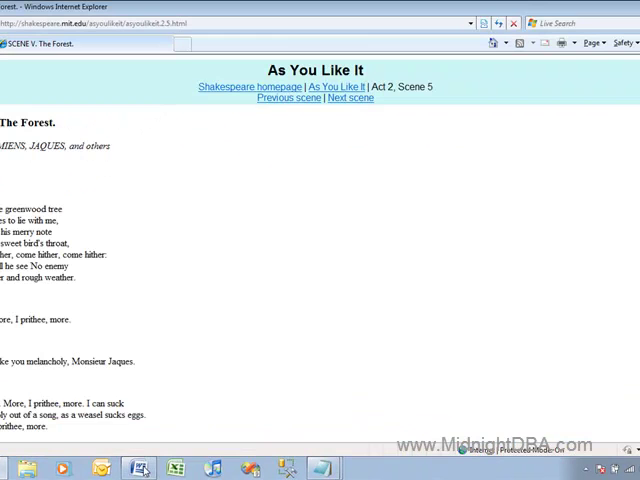